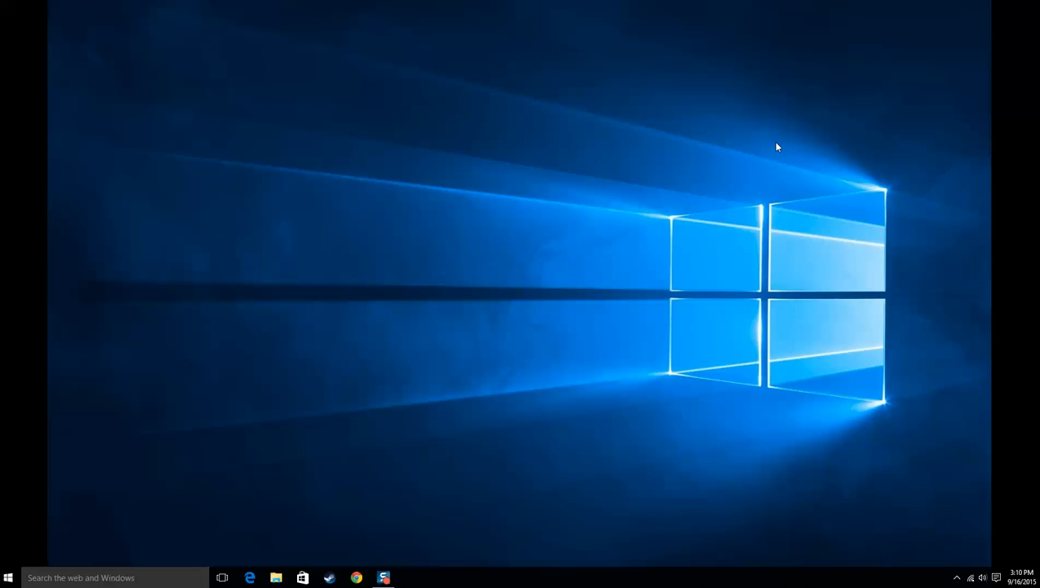
pyautogui.moveTo(575, 248)
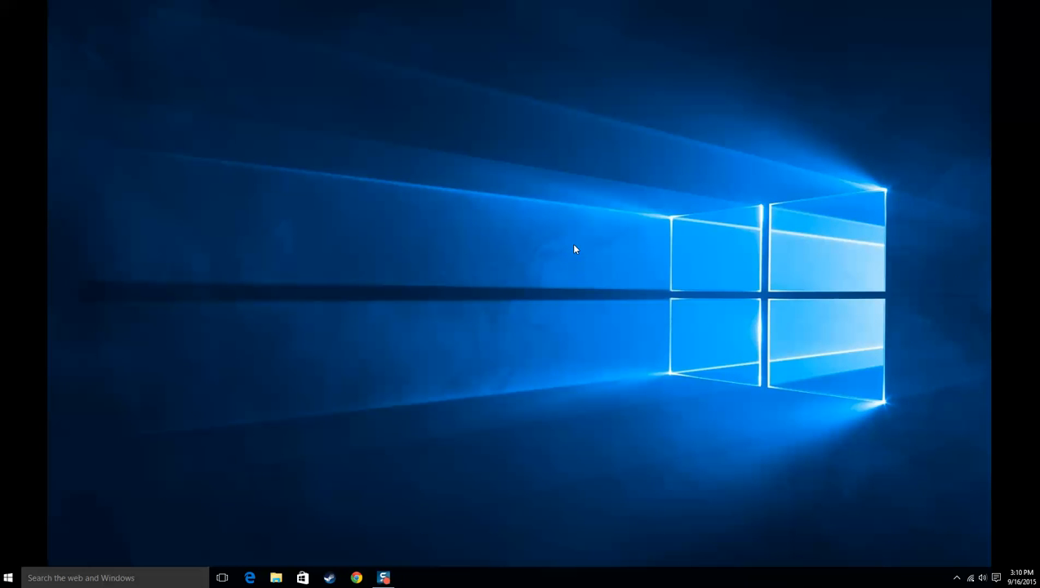
pyautogui.moveTo(562, 251)
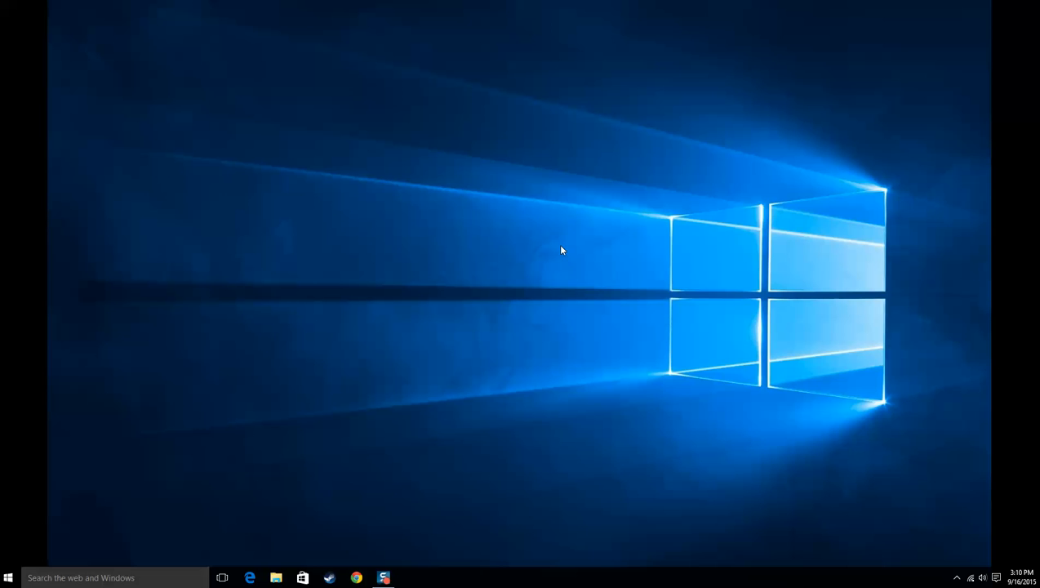
pyautogui.moveTo(504, 302)
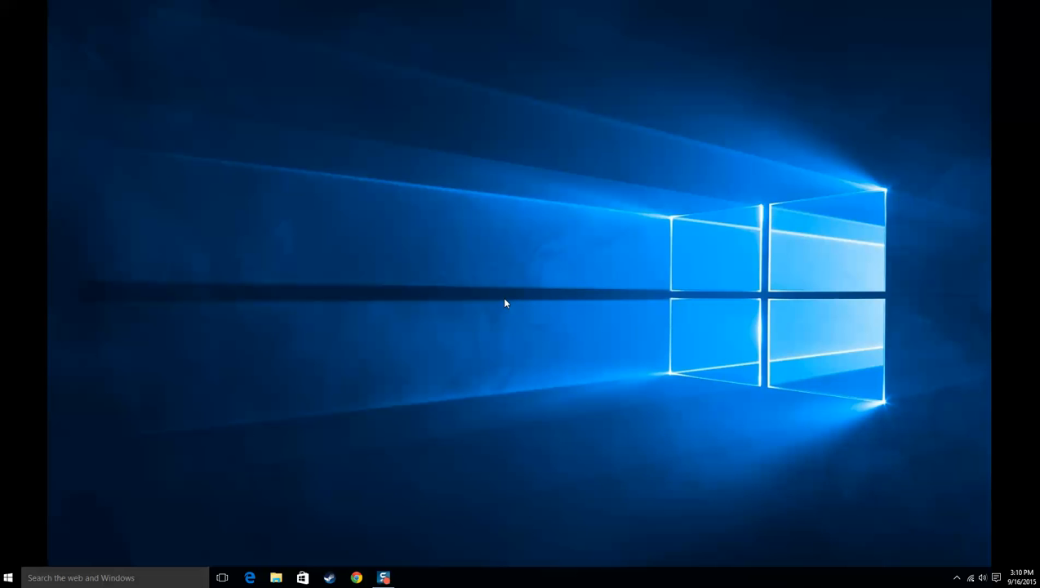
pyautogui.moveTo(25, 323)
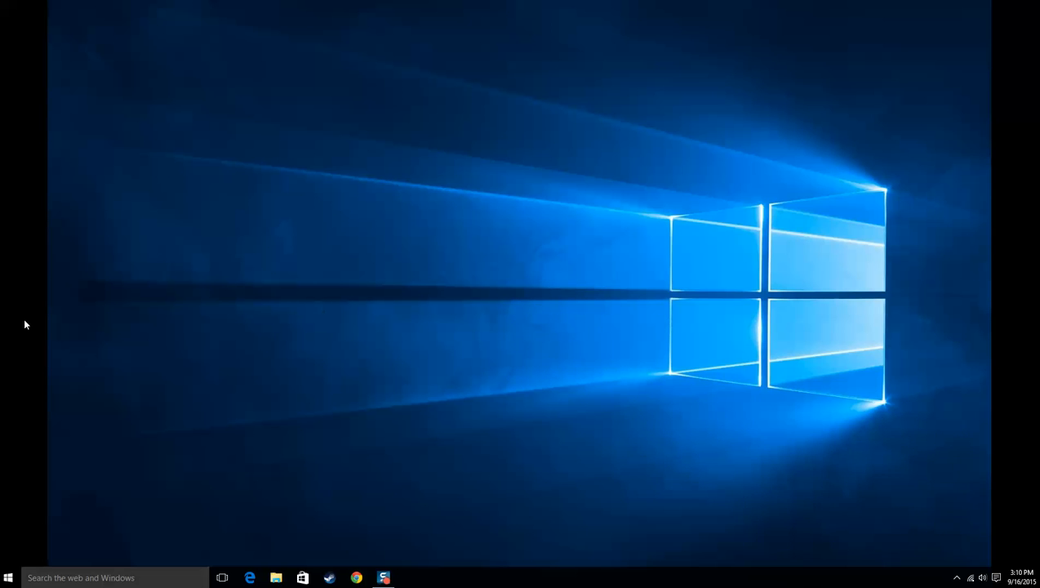
# - Launch File Explorer from the taskbar at its Quick access view
pyautogui.click(276, 578)
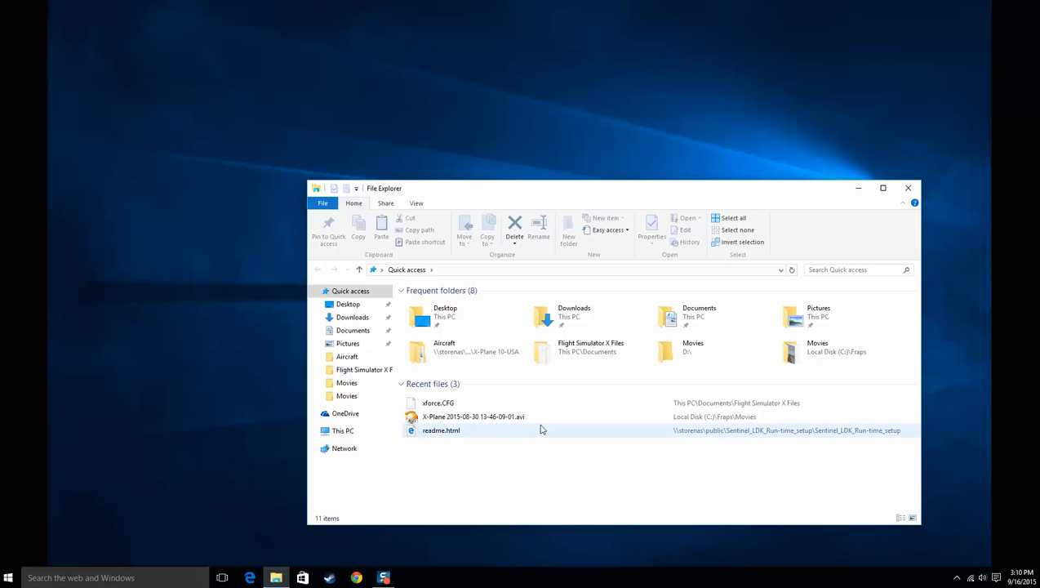
pyautogui.moveTo(529, 417)
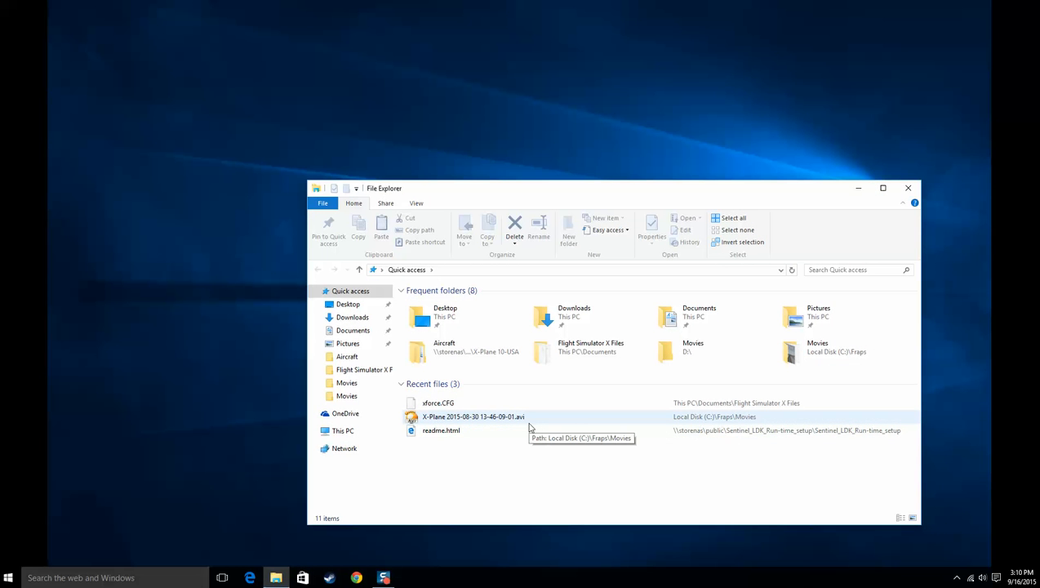
pyautogui.moveTo(465, 401)
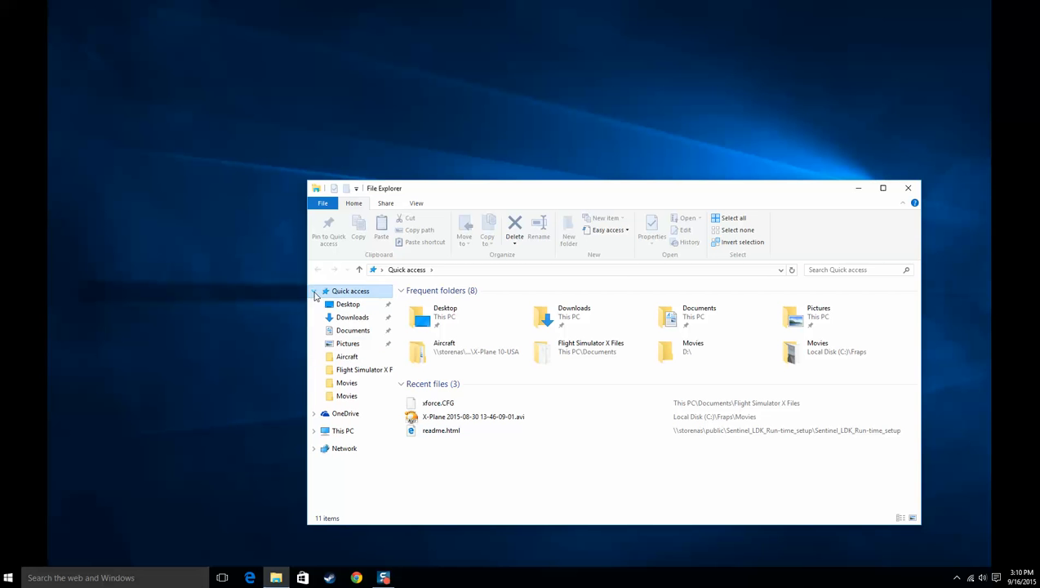
# - Go to Downloads and select the downloaded B17G zip archive
pyautogui.click(352, 317)
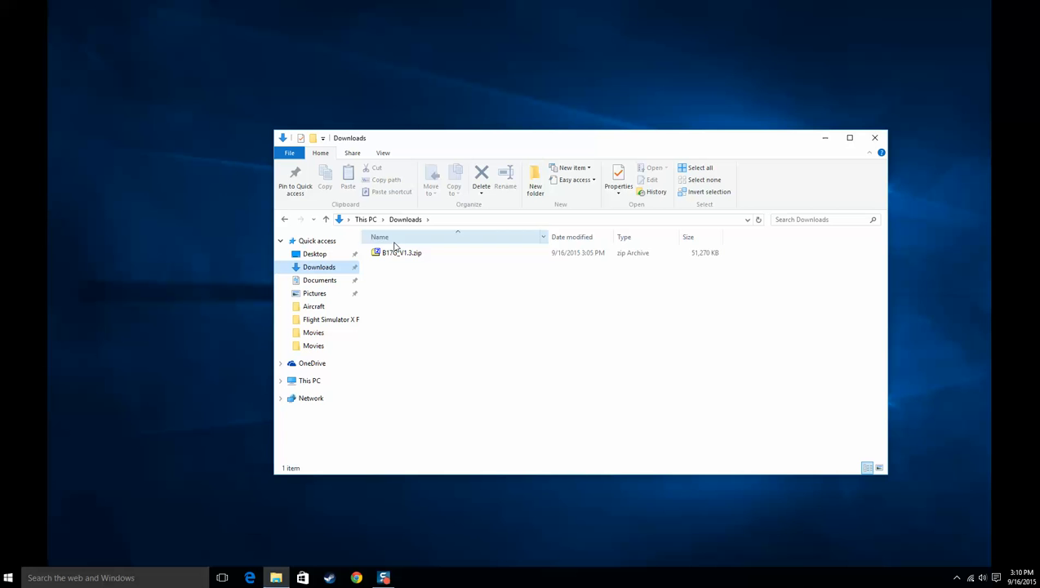
pyautogui.rightClick(402, 251)
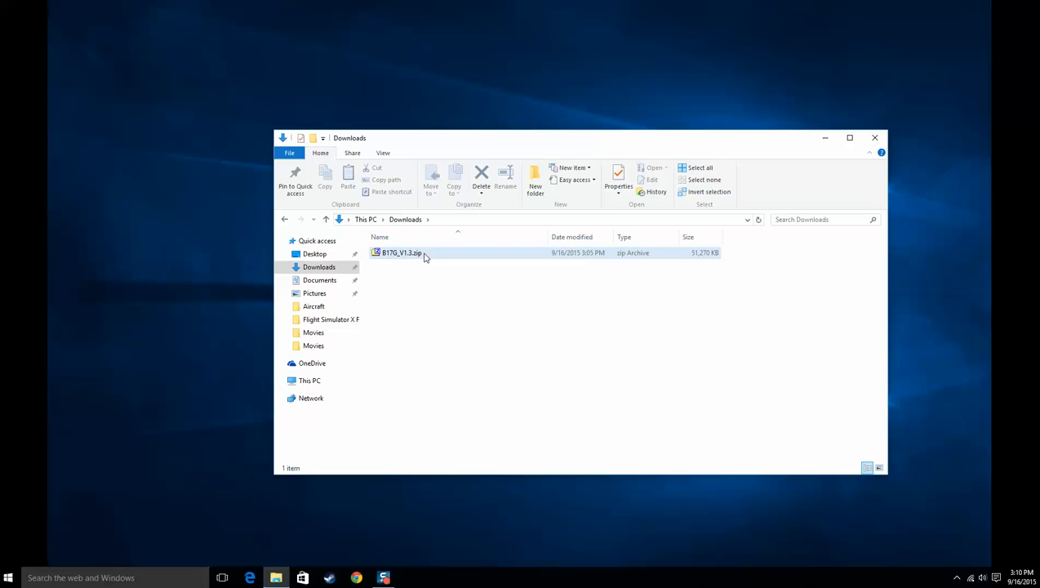
pyautogui.rightClick(423, 260)
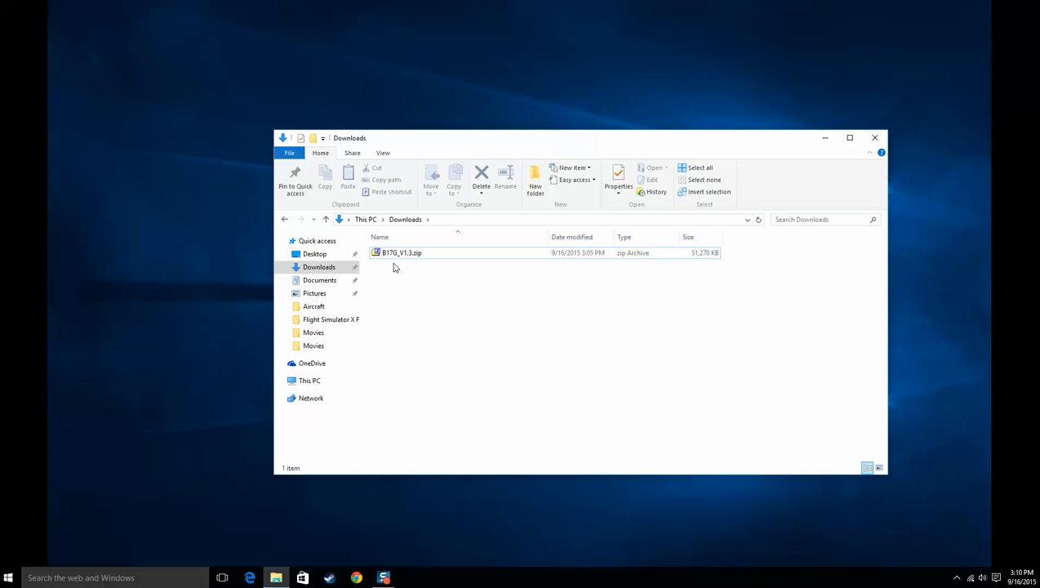
pyautogui.click(402, 252)
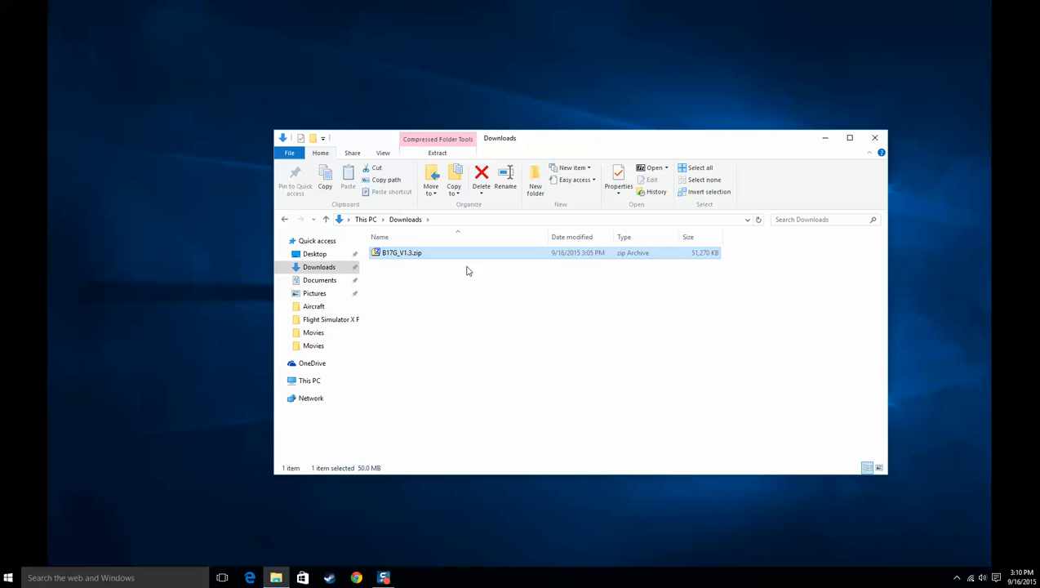
pyautogui.moveTo(542, 271)
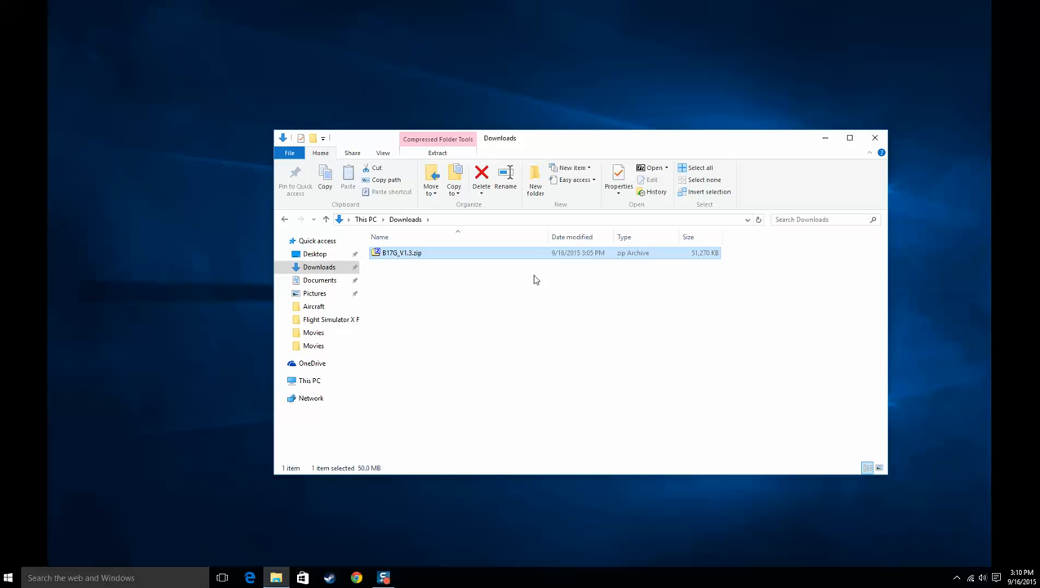
pyautogui.moveTo(389, 261)
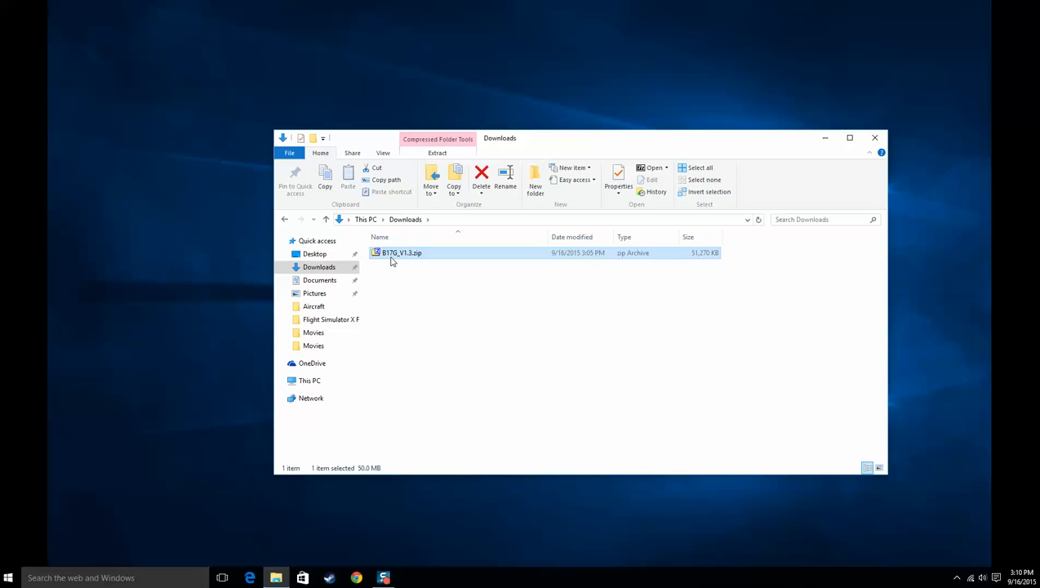
# - Extract the B17G zip here with 7-Zip, creating a B17G_V1.2 folder beside it
pyautogui.rightClick(402, 251)
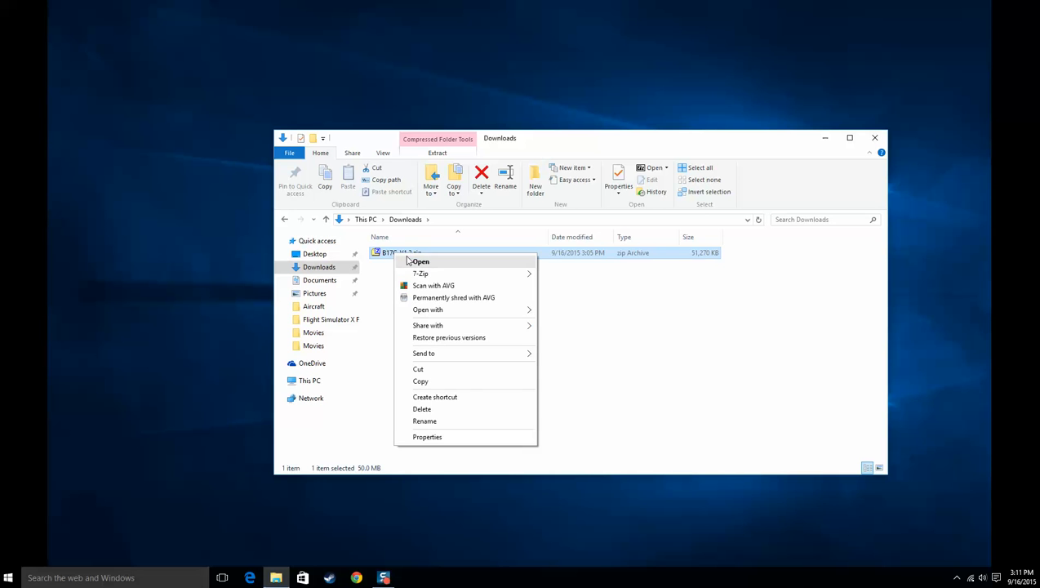
pyautogui.moveTo(420, 273)
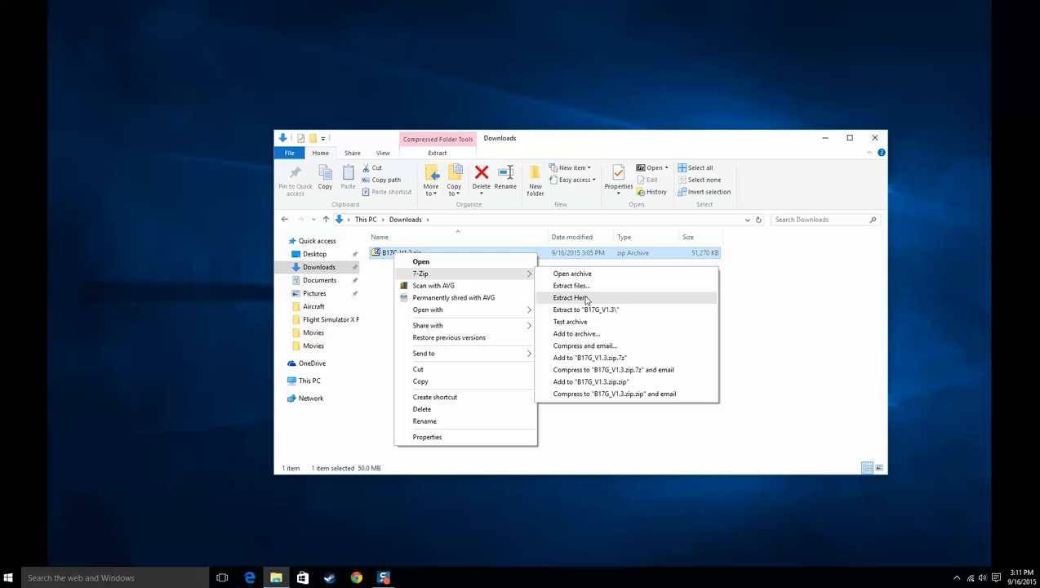
pyautogui.moveTo(428, 311)
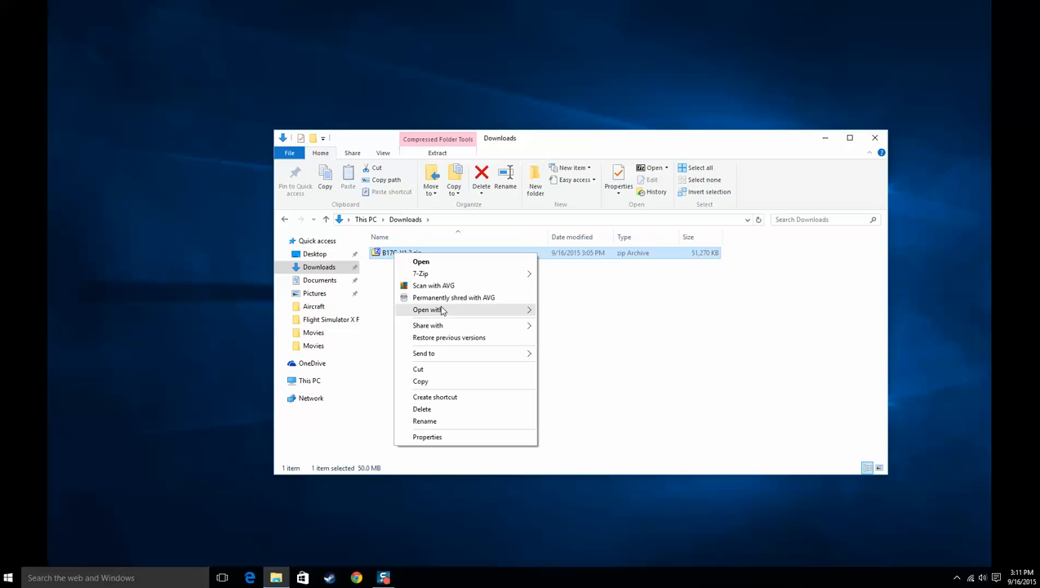
pyautogui.moveTo(477, 274)
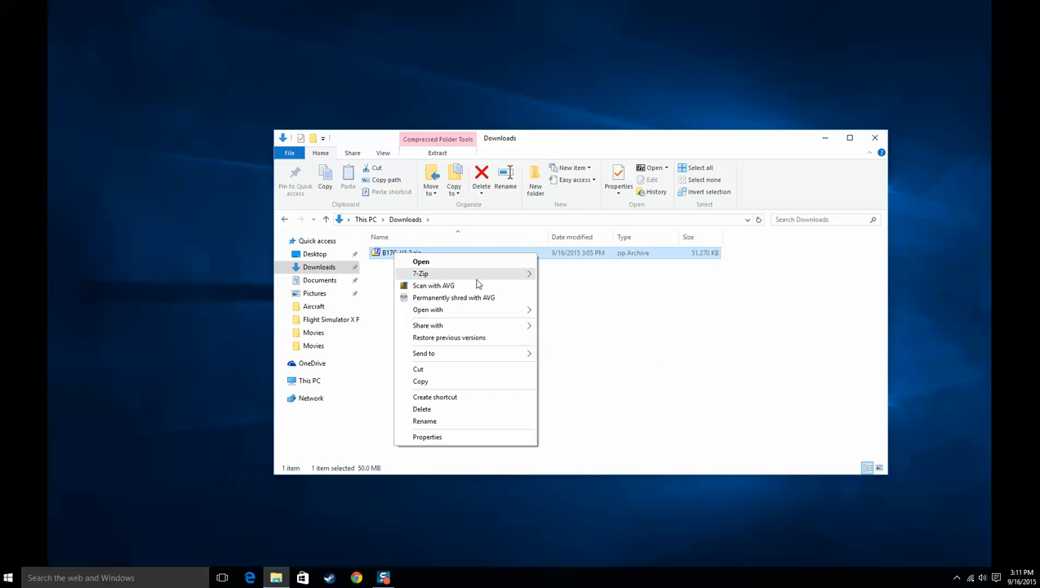
pyautogui.moveTo(421, 275)
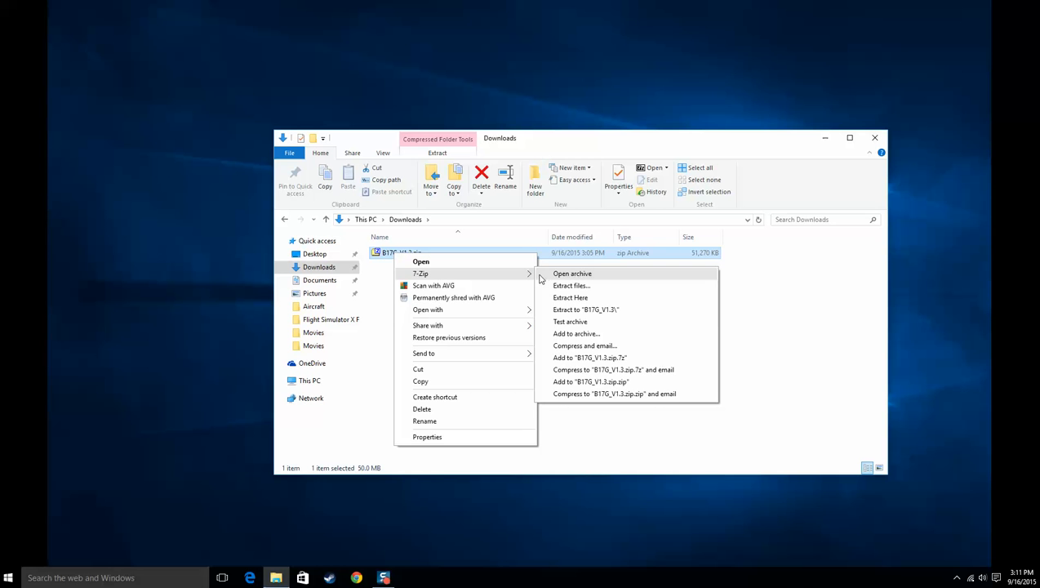
pyautogui.moveTo(572, 285)
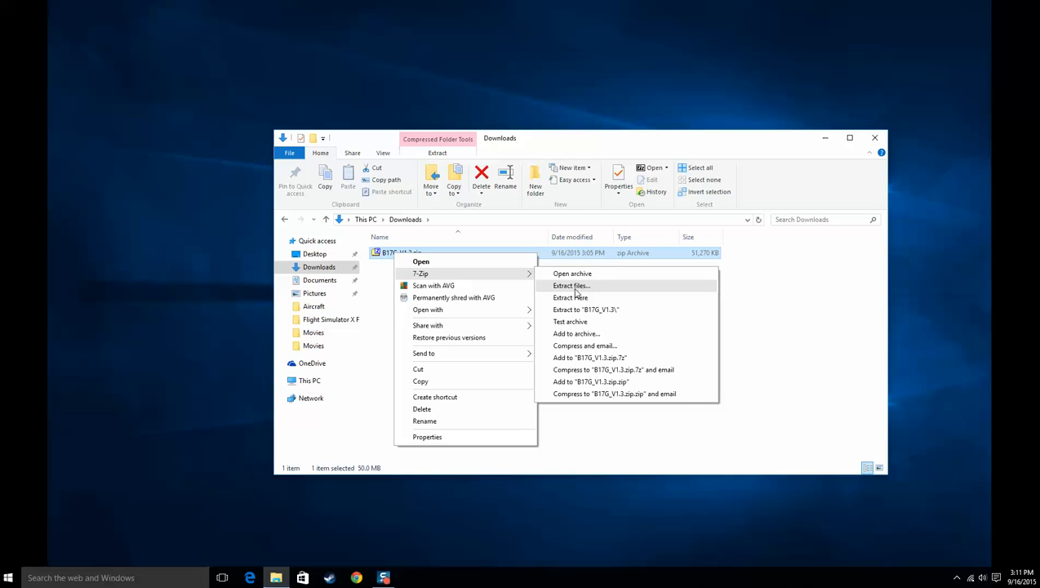
pyautogui.click(572, 284)
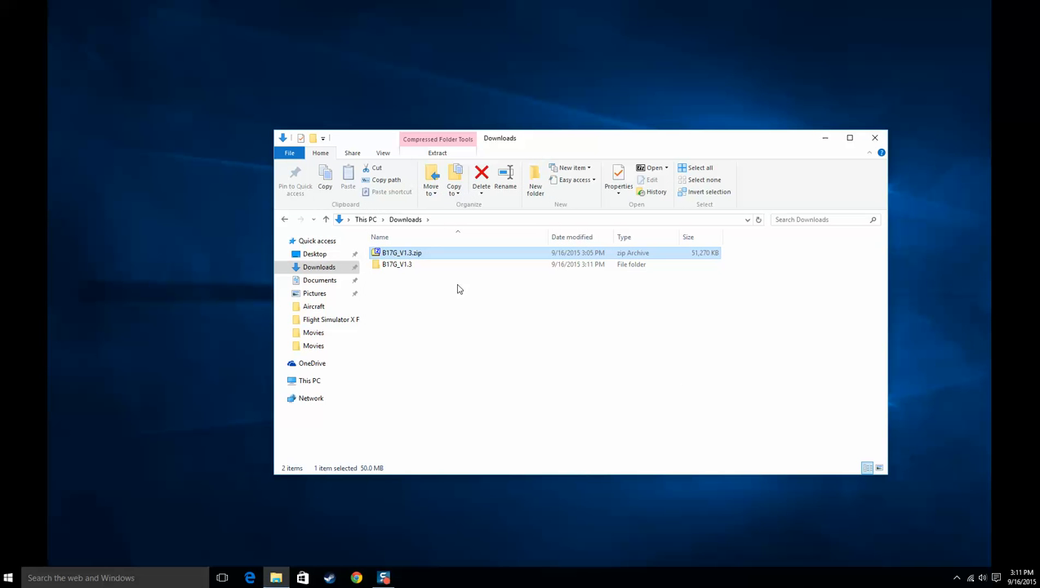
pyautogui.click(396, 264)
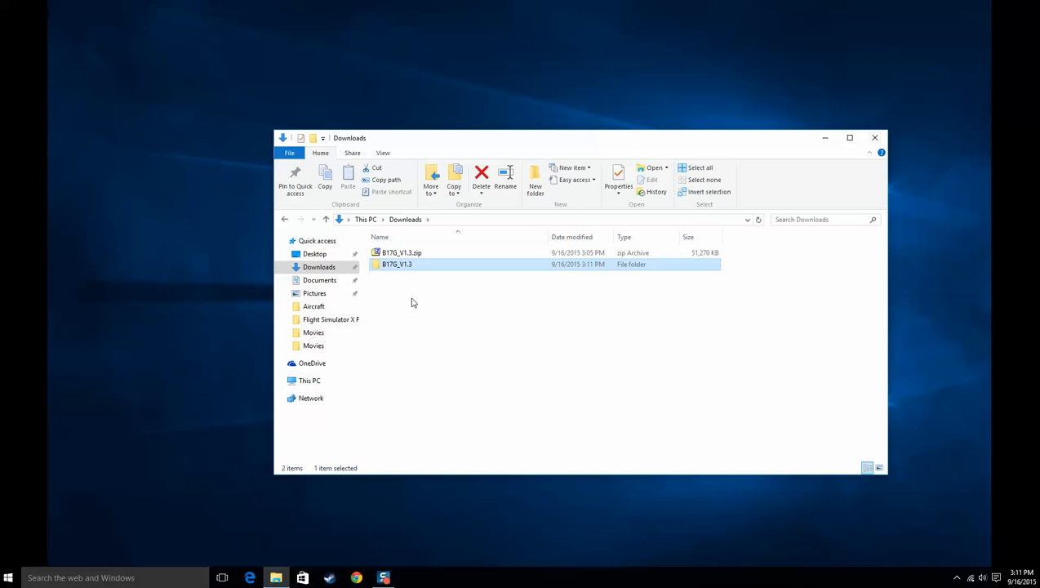
pyautogui.moveTo(399, 274)
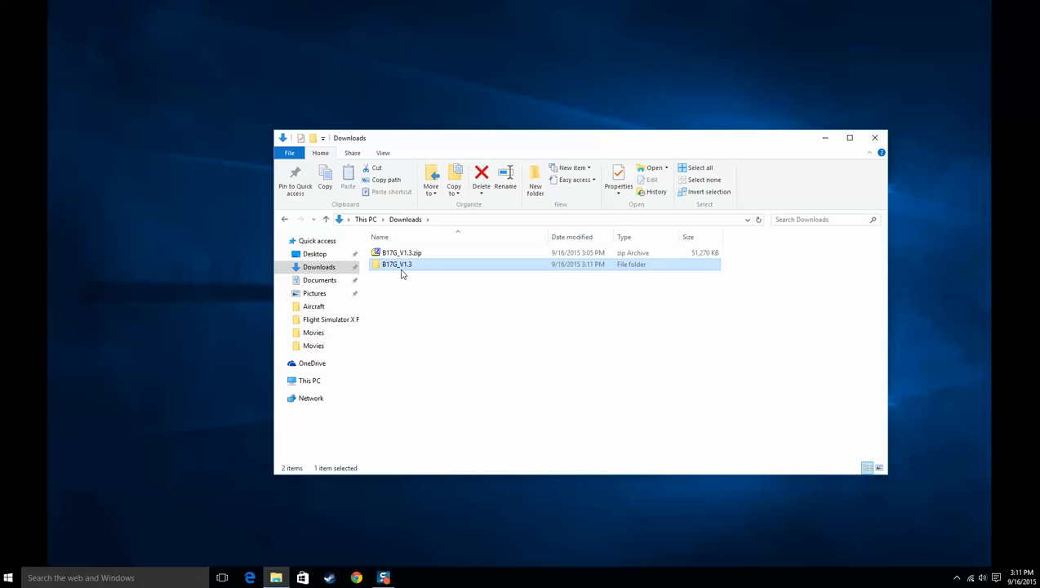
# - Peek inside the extracted folder, then cut B17G_V1.3 from Downloads for moving
pyautogui.doubleClick(397, 265)
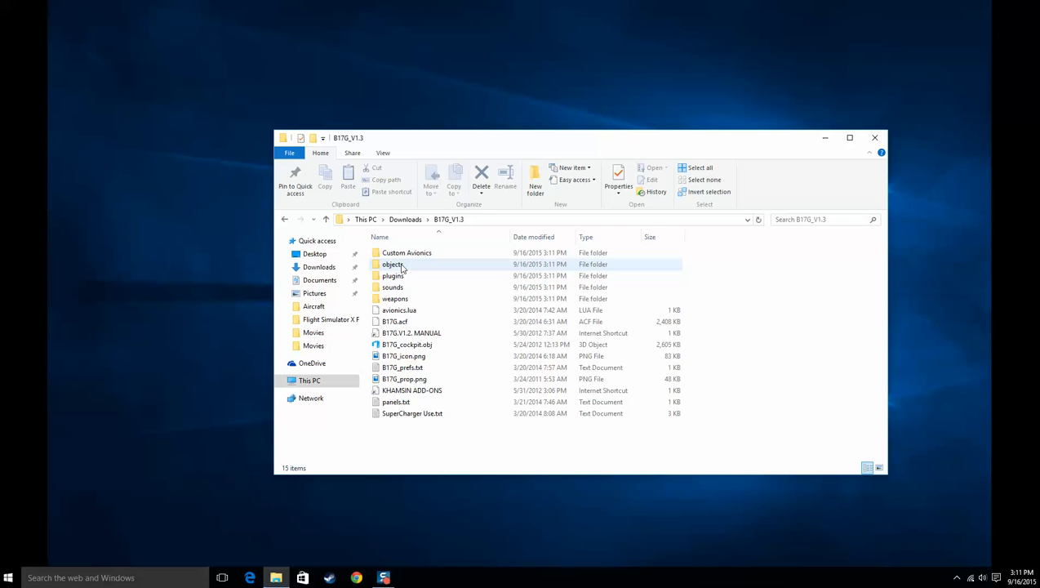
pyautogui.click(406, 343)
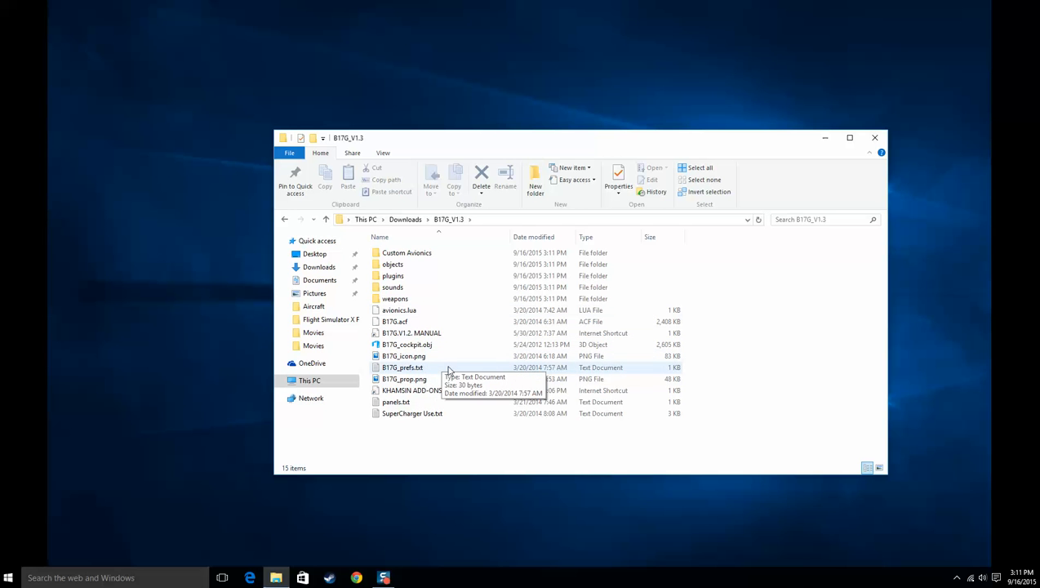
pyautogui.moveTo(451, 366)
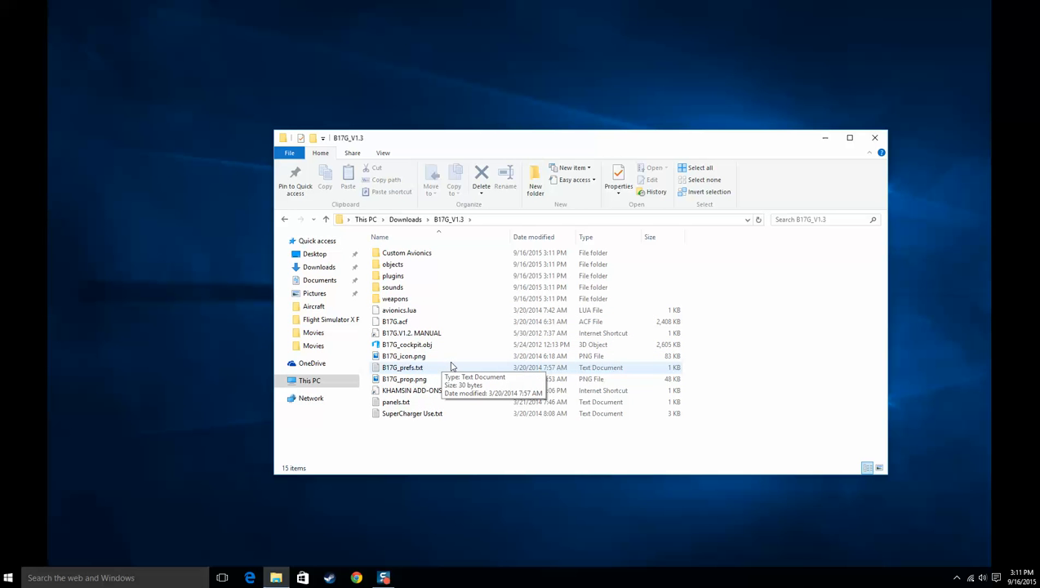
pyautogui.moveTo(457, 367)
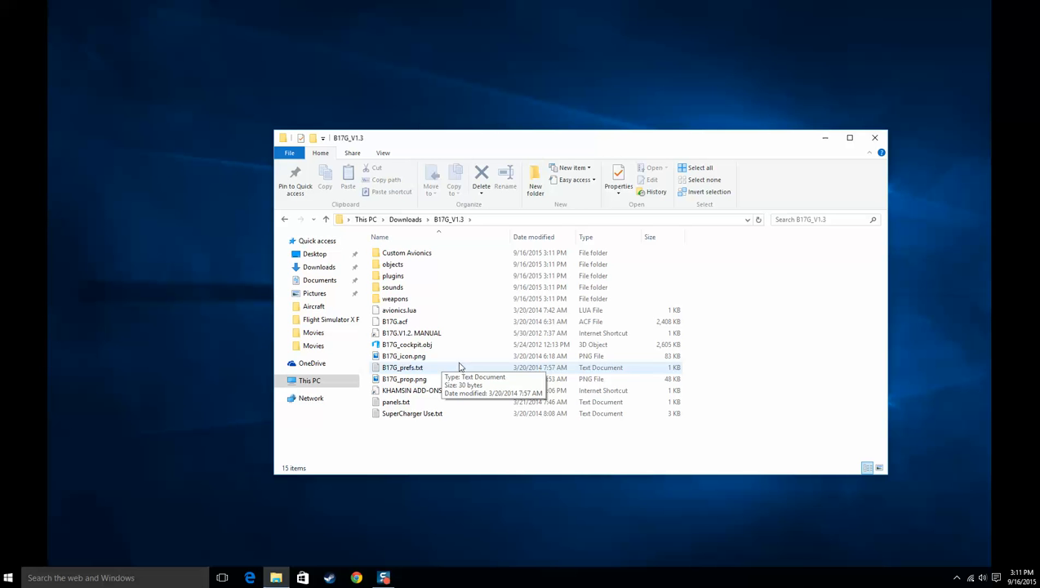
pyautogui.moveTo(392, 288)
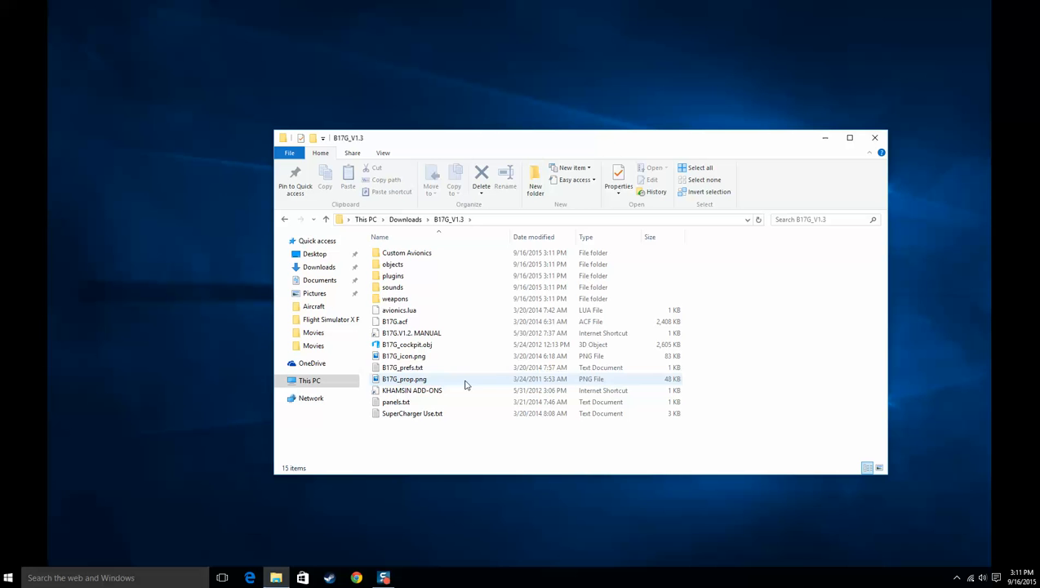
pyautogui.click(325, 218)
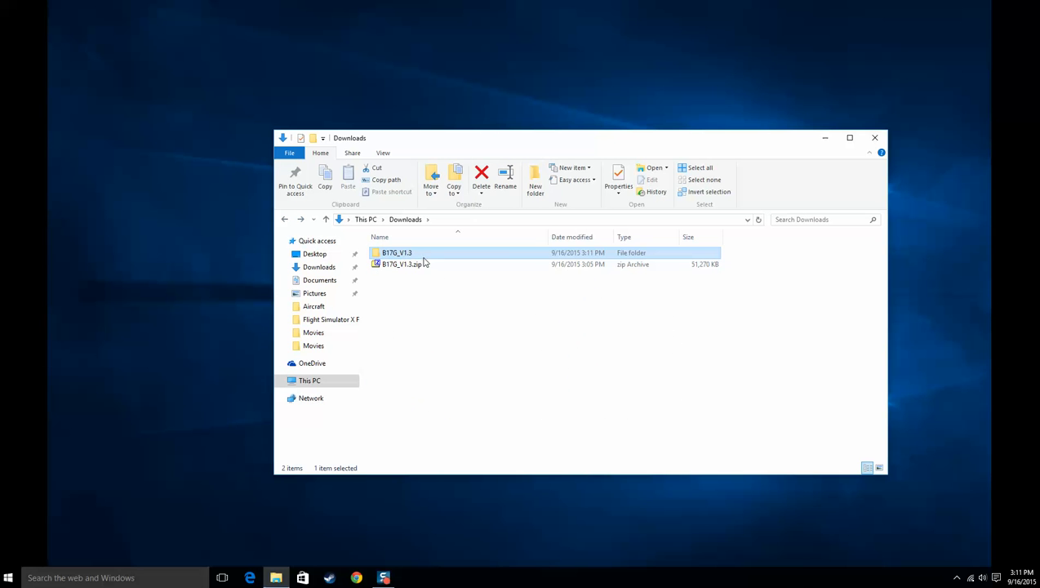
pyautogui.rightClick(397, 251)
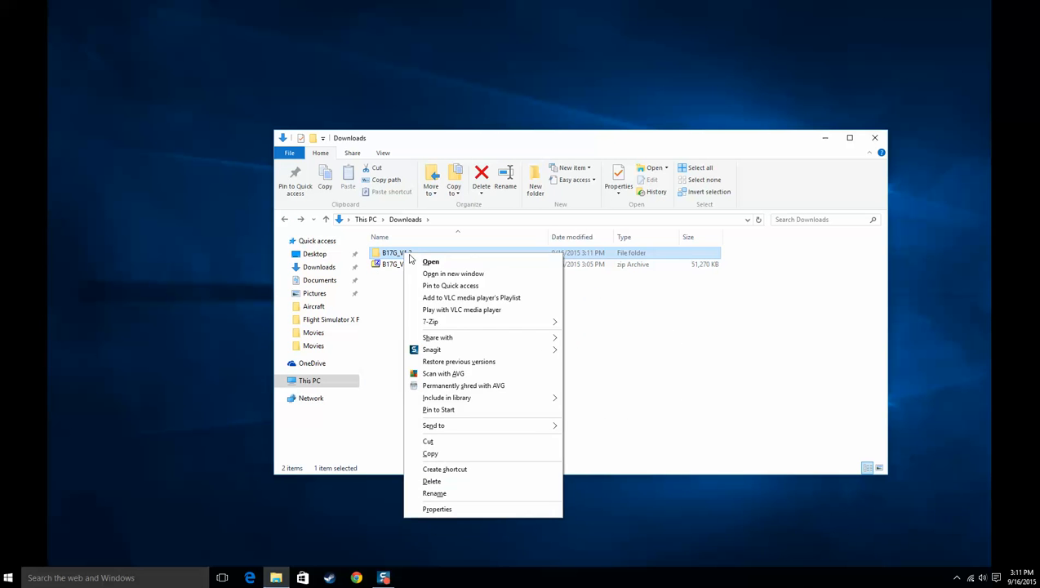
pyautogui.moveTo(428, 441)
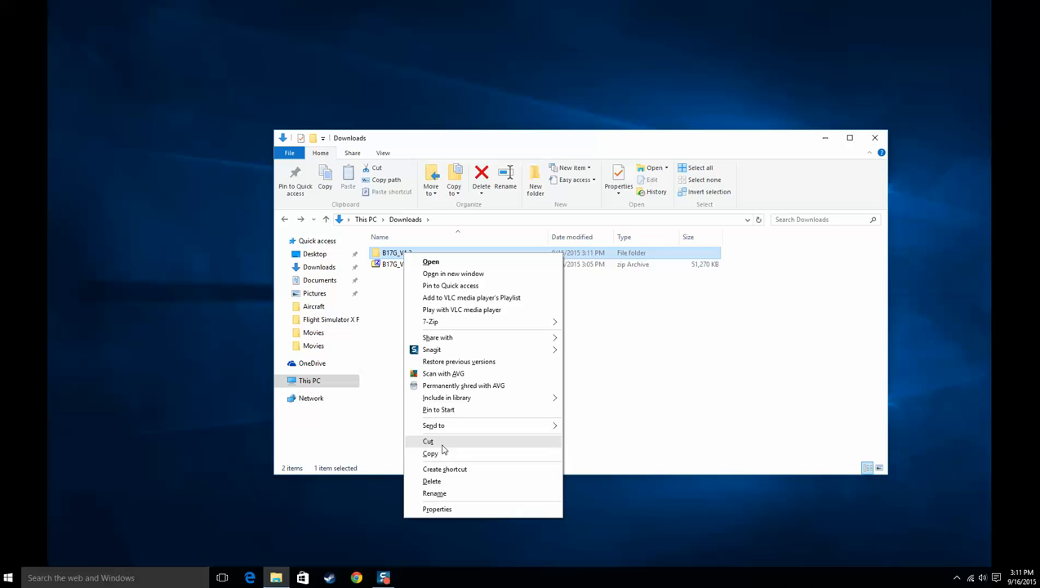
pyautogui.moveTo(431, 454)
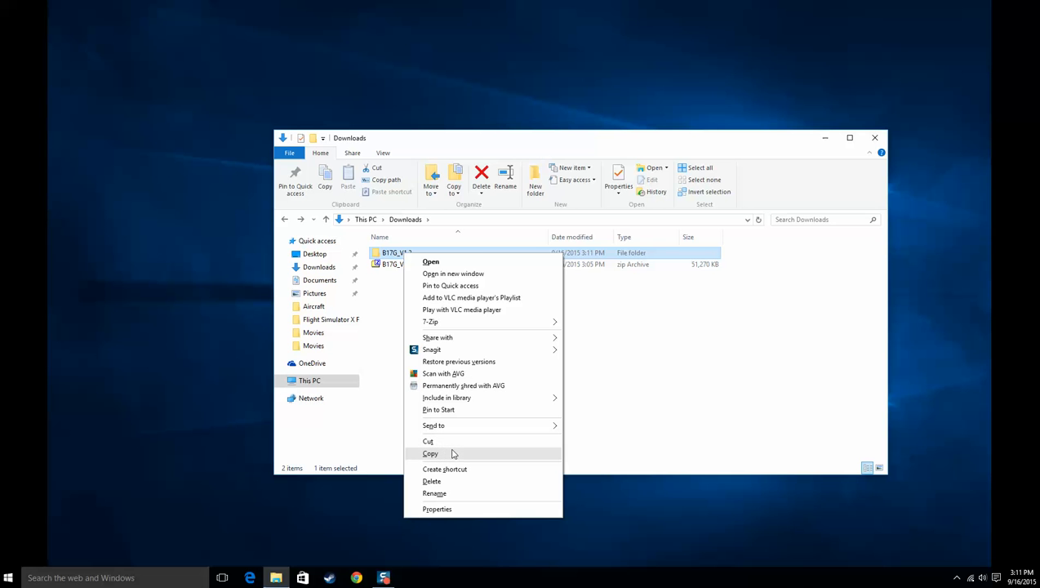
pyautogui.moveTo(428, 441)
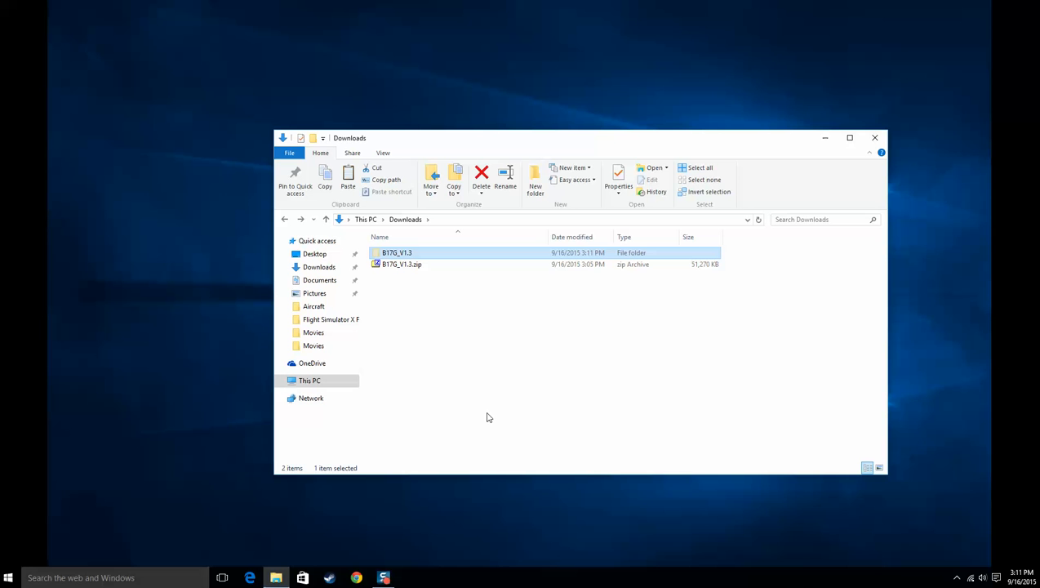
pyautogui.moveTo(386, 397)
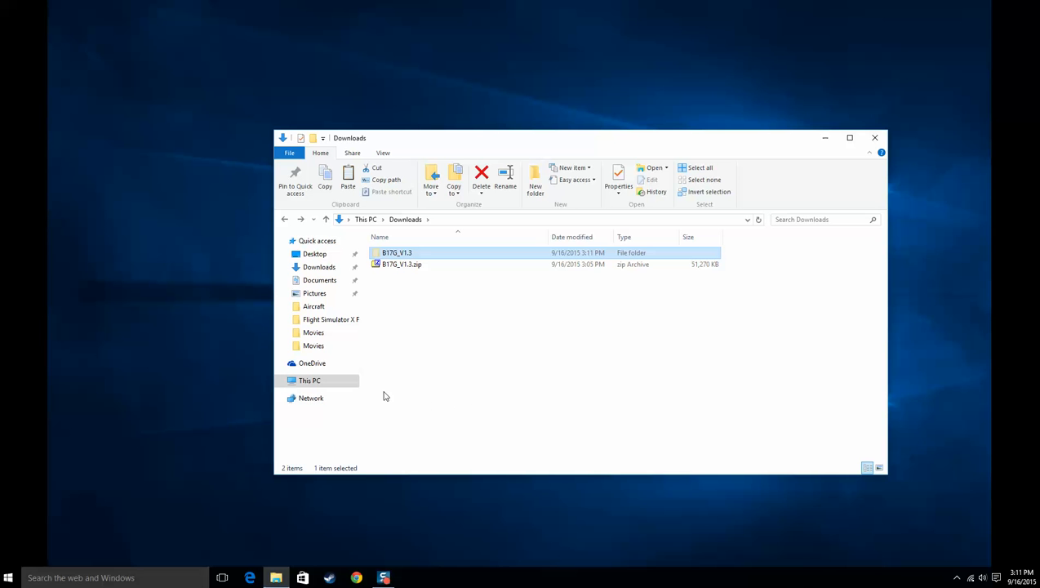
# - Navigate This PC > Local Disk (C:) > X-Plane 10-USA > Aircraft
pyautogui.click(310, 381)
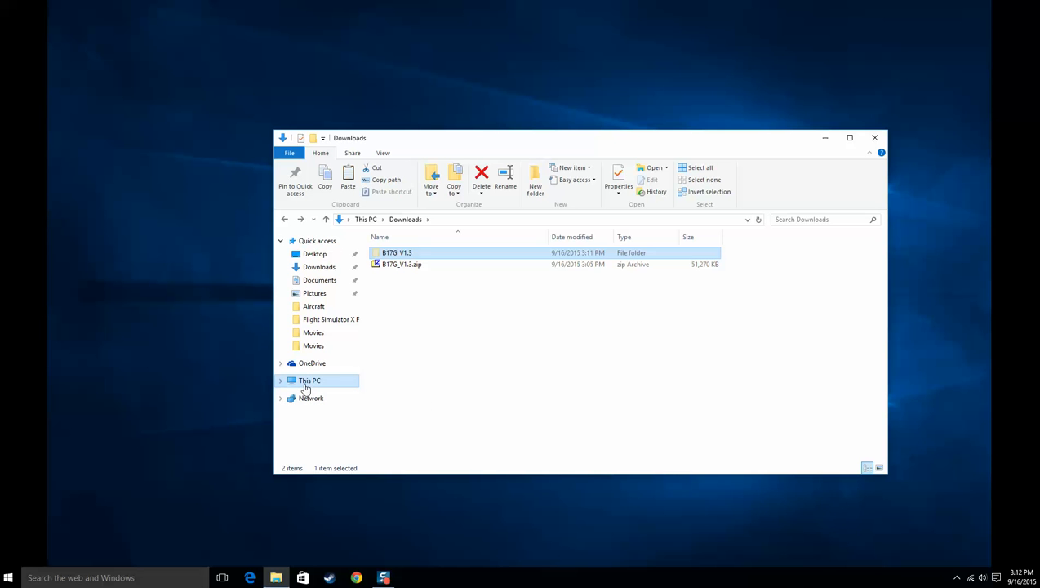
pyautogui.click(311, 379)
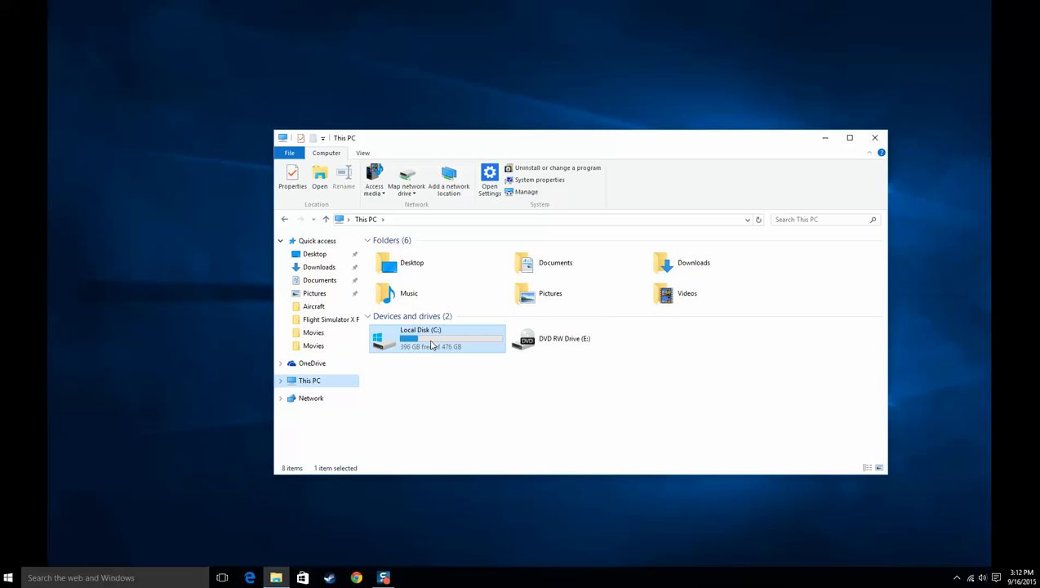
pyautogui.doubleClick(422, 338)
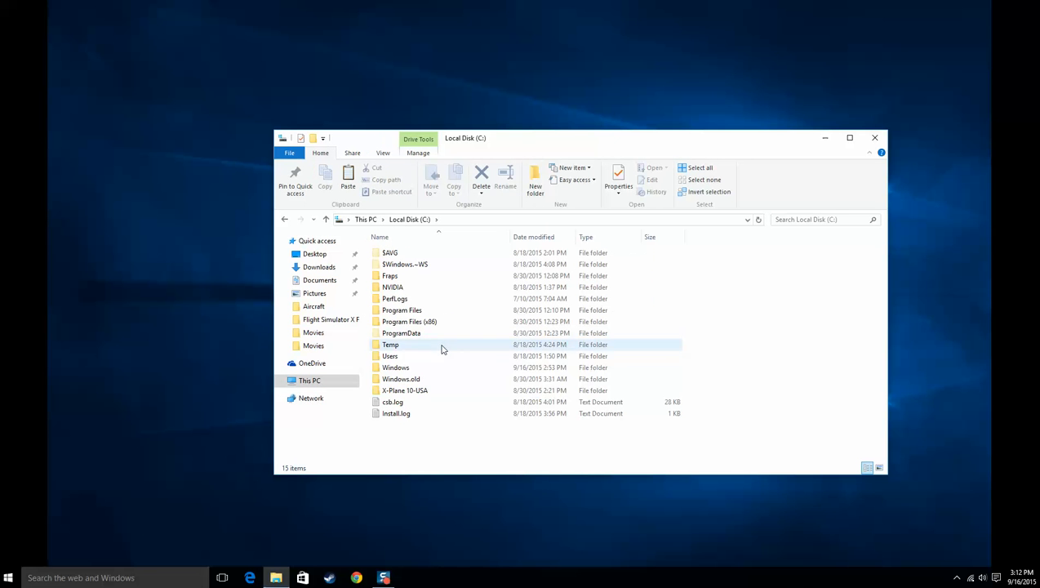
pyautogui.click(405, 390)
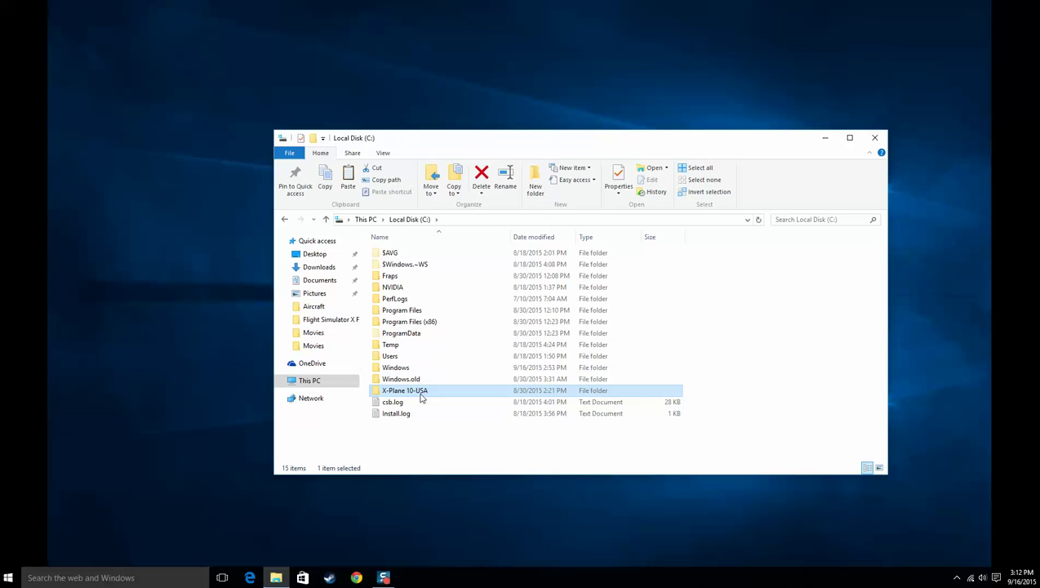
pyautogui.moveTo(405, 390)
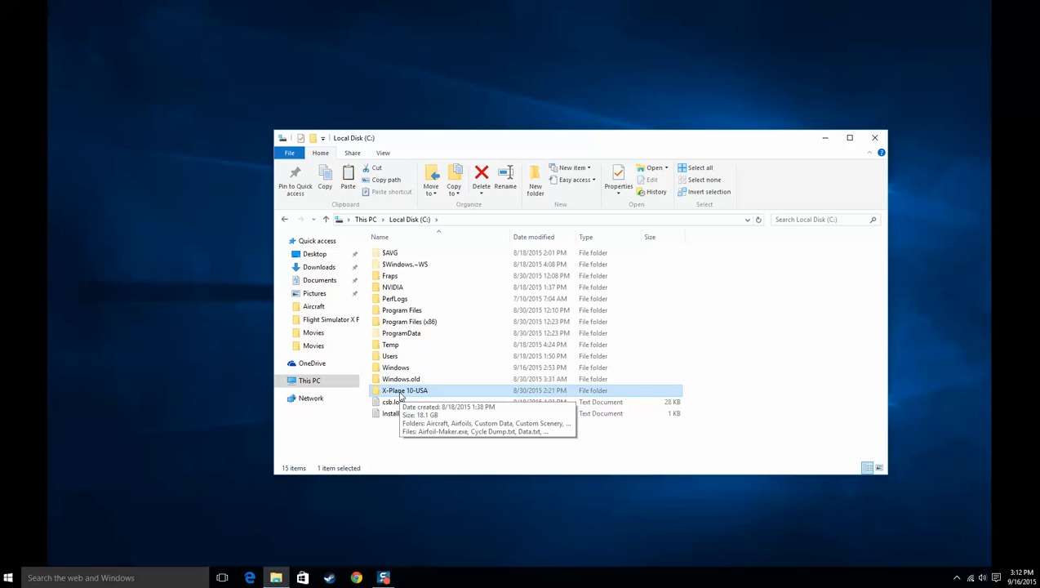
pyautogui.moveTo(417, 397)
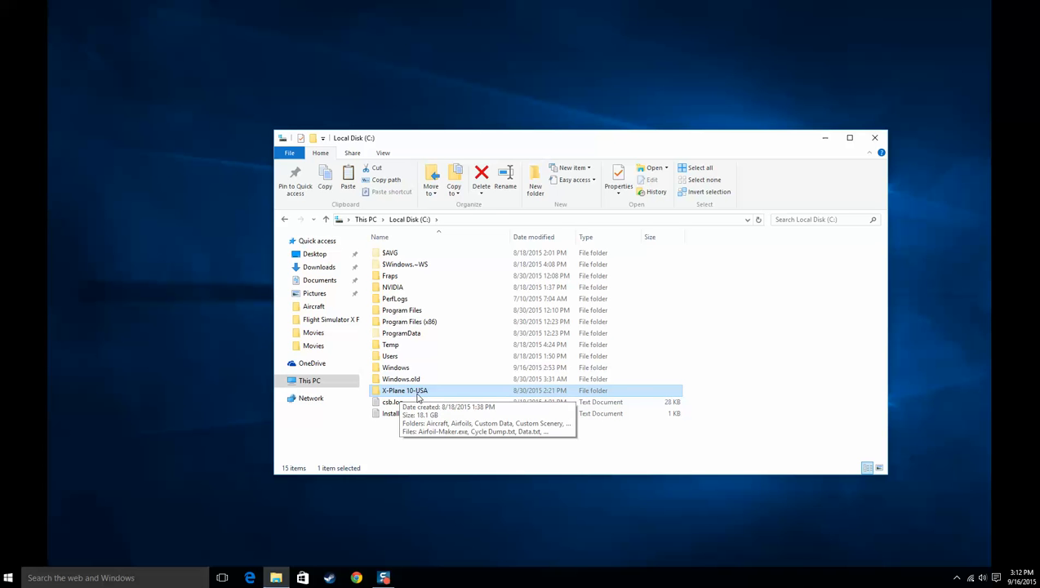
pyautogui.doubleClick(405, 391)
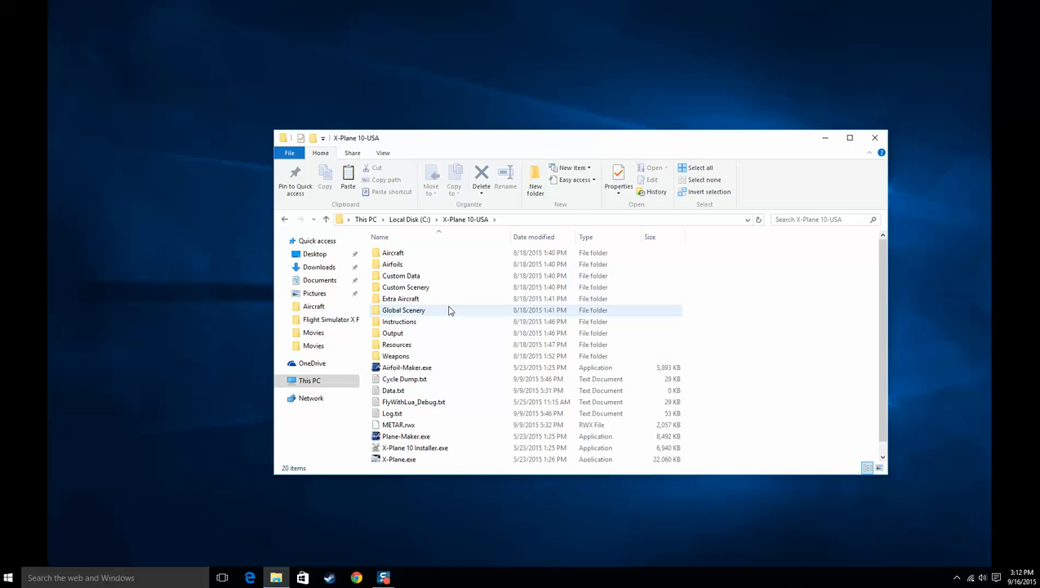
pyautogui.doubleClick(392, 252)
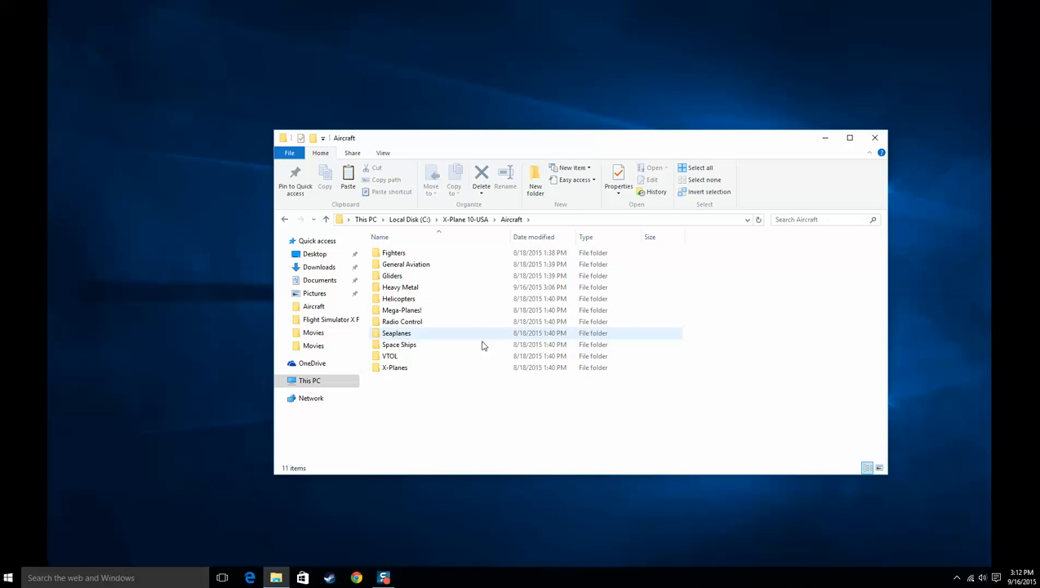
pyautogui.click(450, 392)
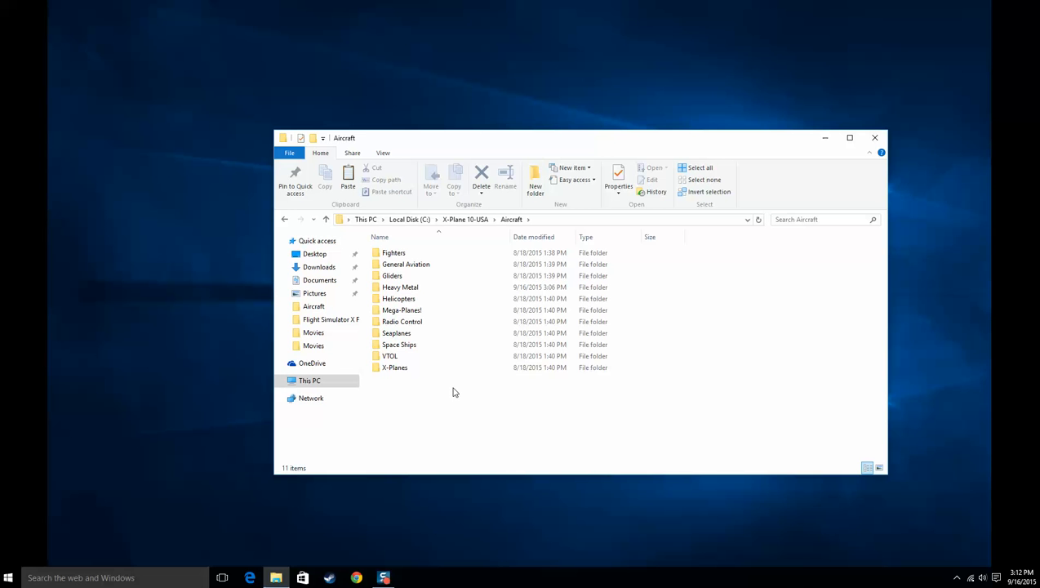
# - Paste B17G_V1.3 into Heavy Metal and check its B17G.acf aircraft file inside
pyautogui.doubleClick(400, 287)
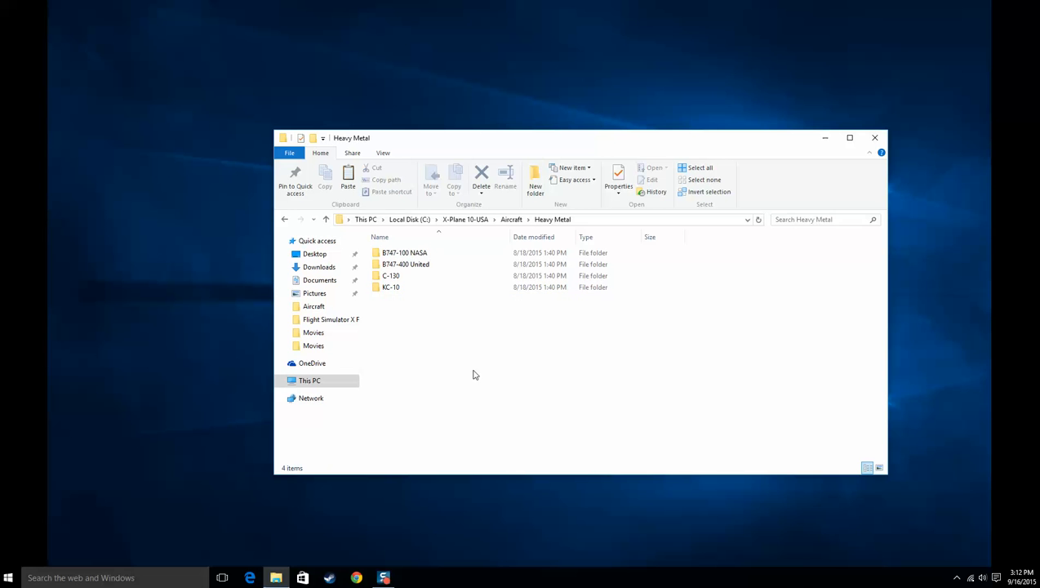
pyautogui.moveTo(405, 330)
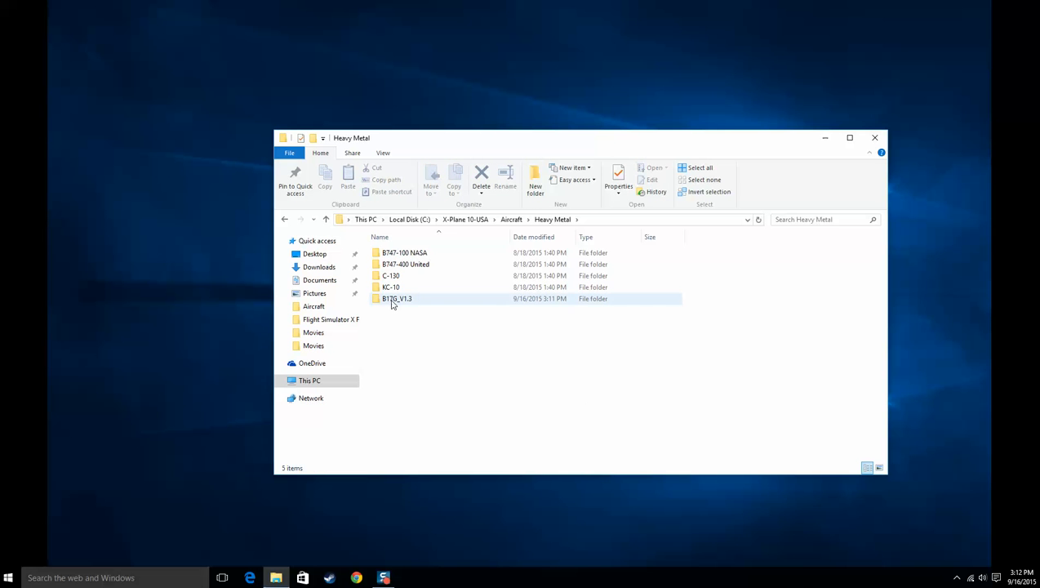
pyautogui.doubleClick(398, 298)
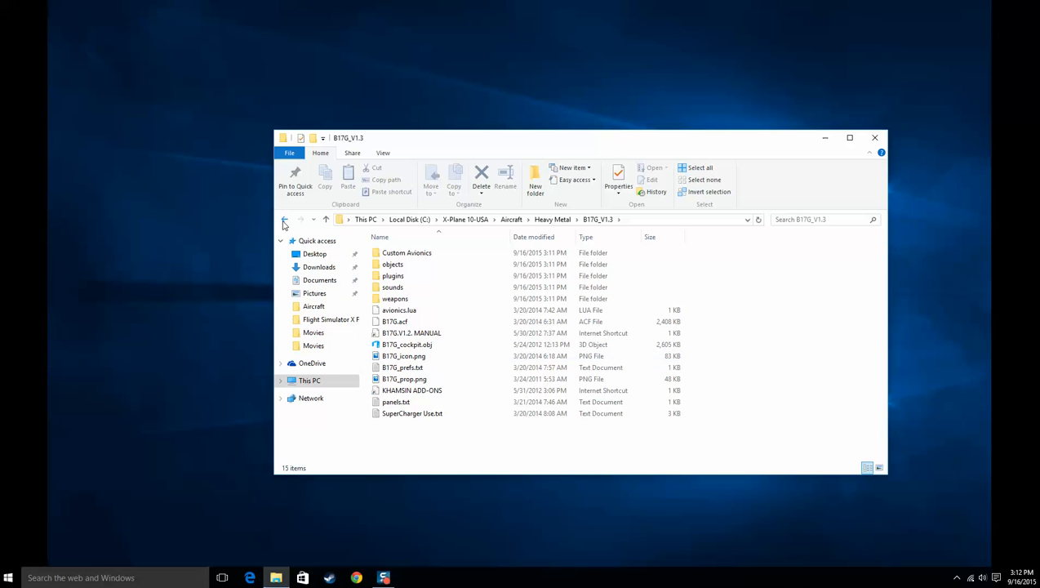
pyautogui.moveTo(284, 219)
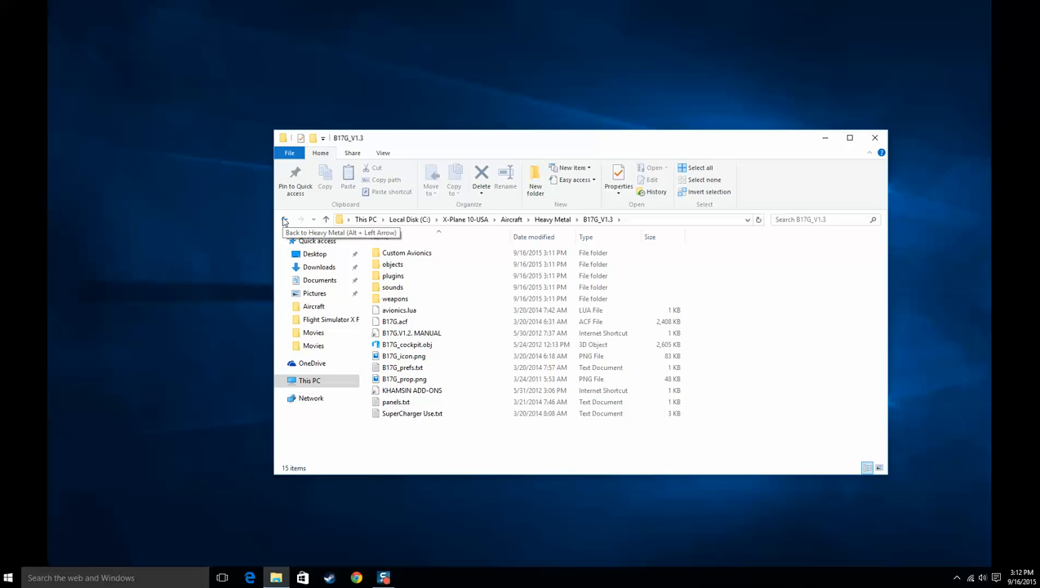
pyautogui.click(395, 320)
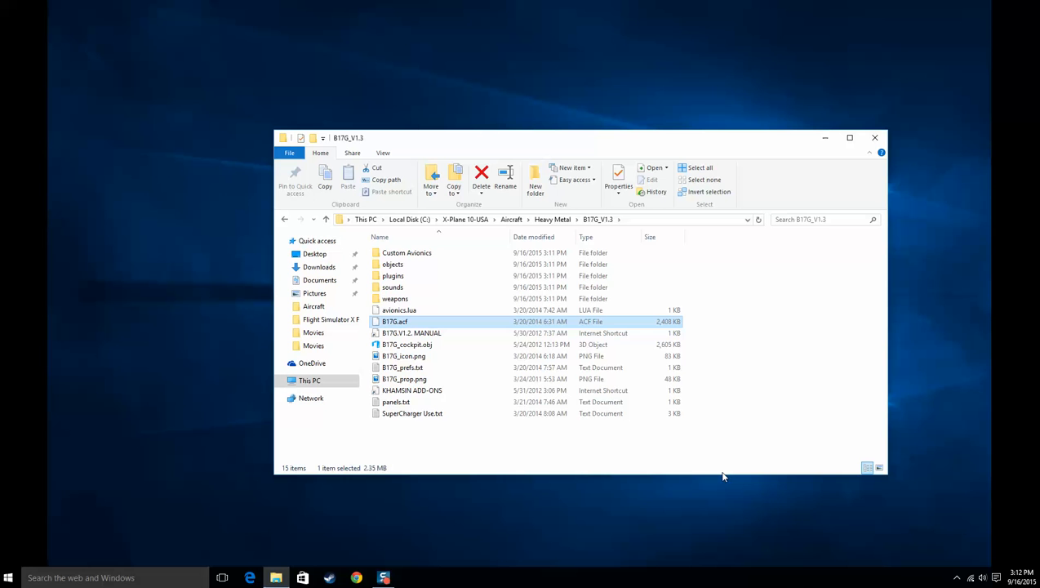
pyautogui.moveTo(347, 222)
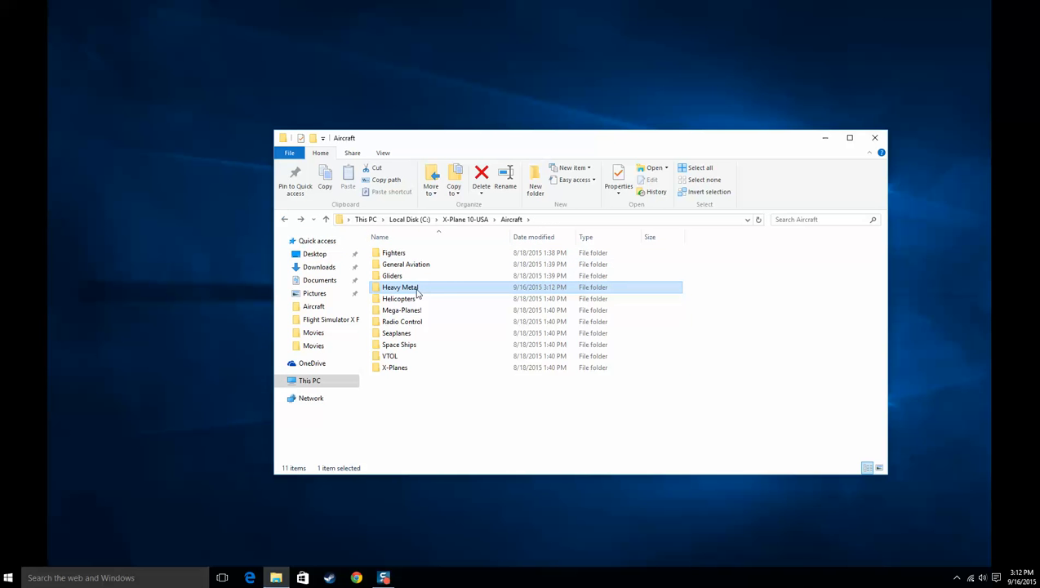
pyautogui.moveTo(454, 291)
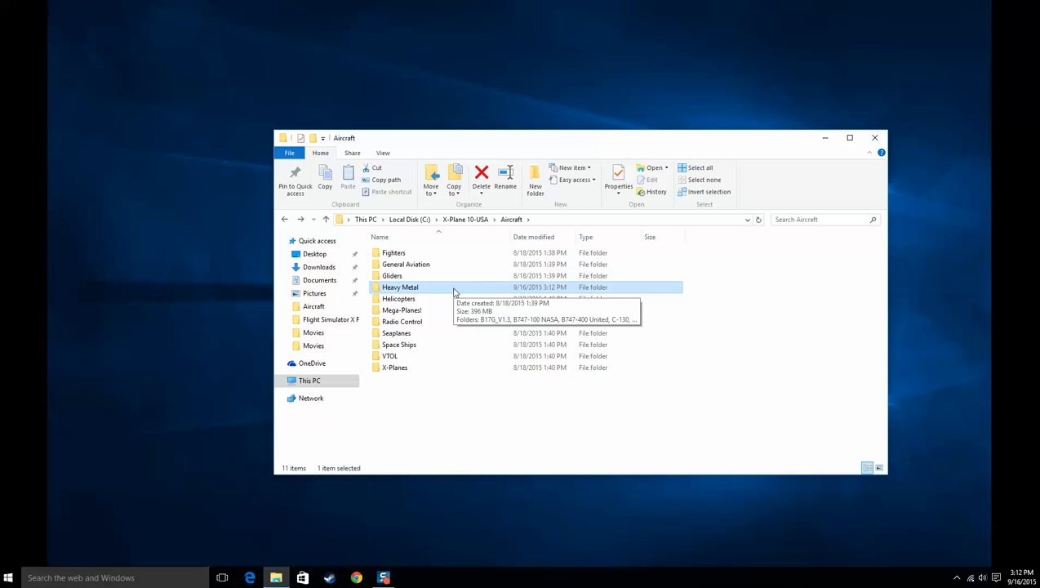
pyautogui.moveTo(421, 251)
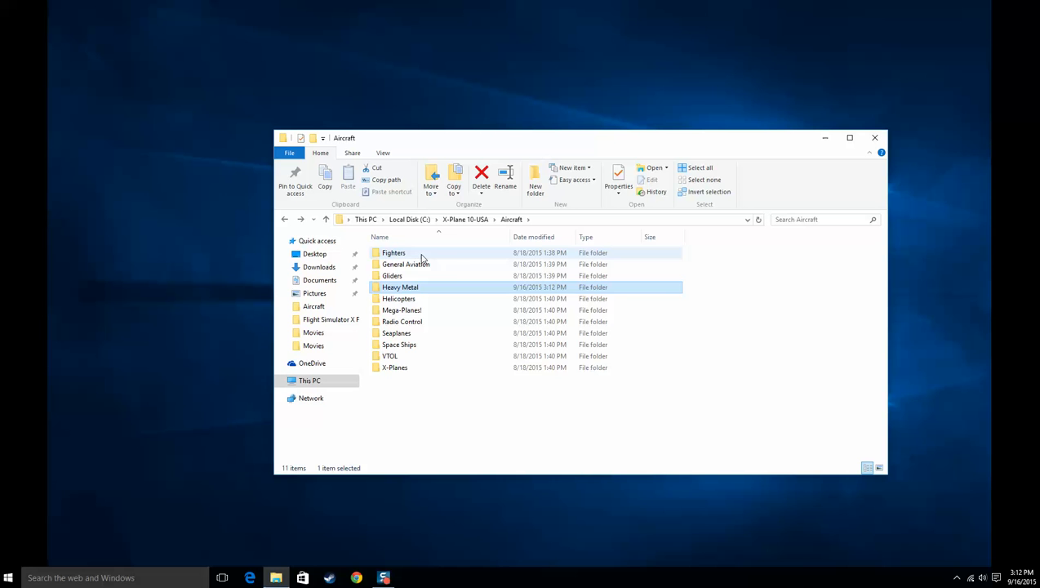
pyautogui.moveTo(502, 299)
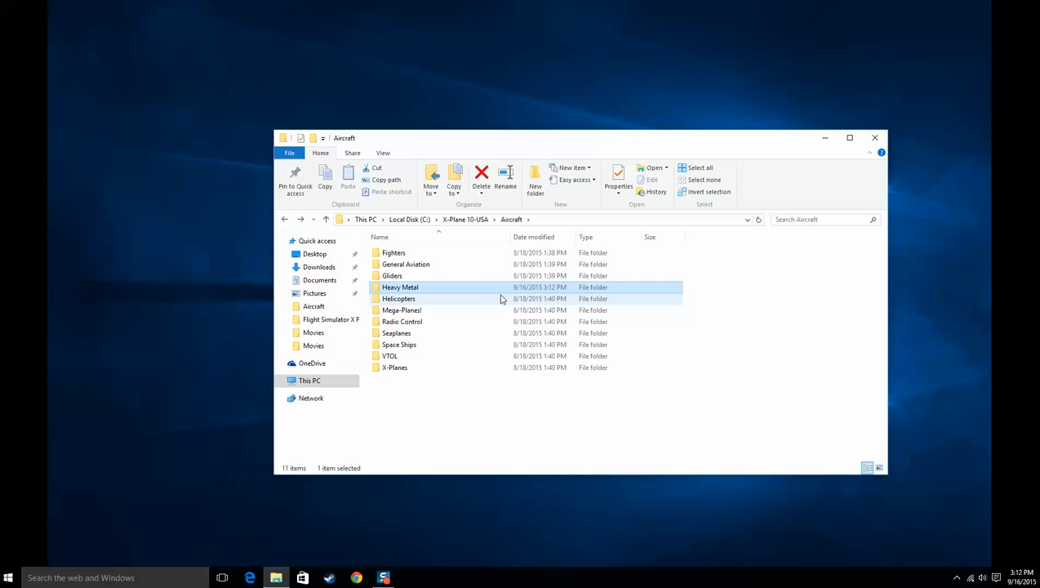
pyautogui.moveTo(461, 307)
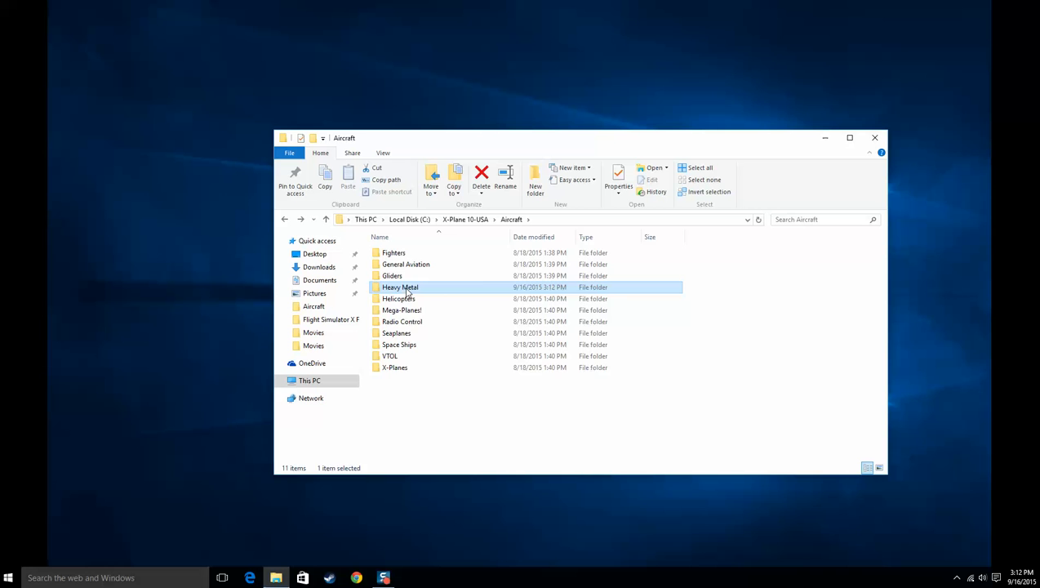
# - Reopen Heavy Metal and select B17G_V1.3 beside the B747, C-130 and KC-10 folders
pyautogui.doubleClick(400, 288)
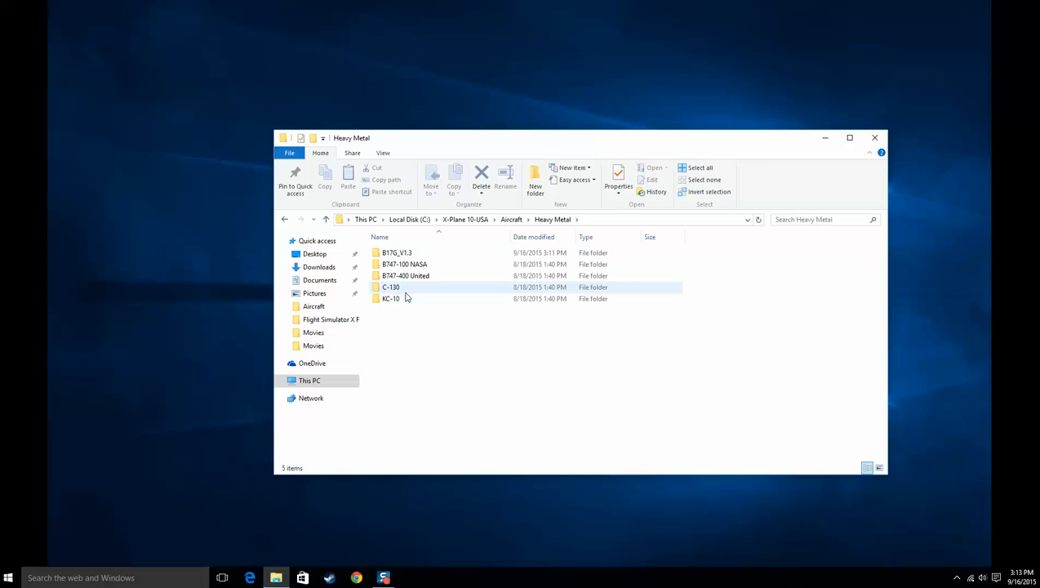
pyautogui.click(397, 252)
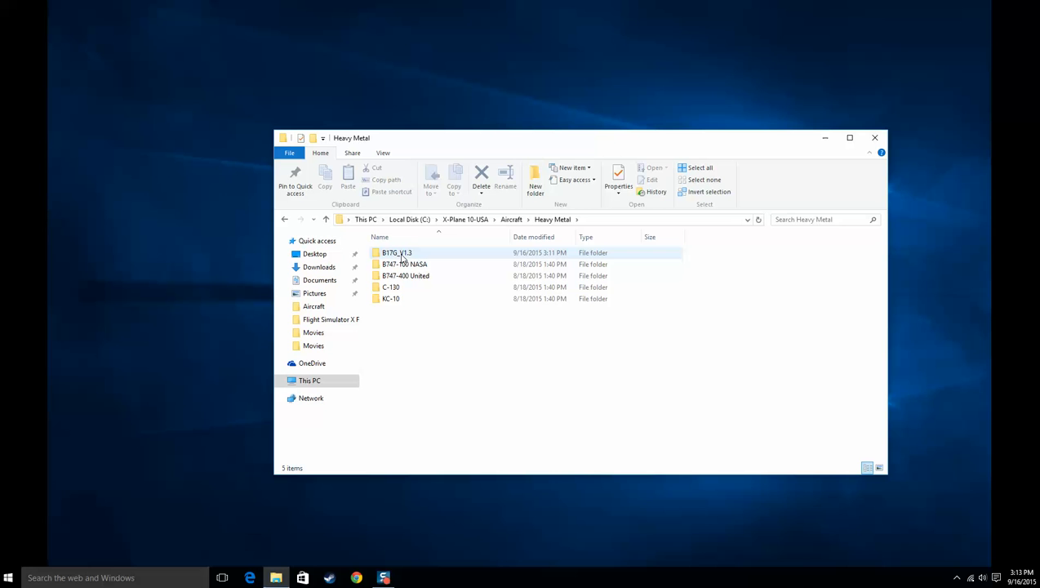